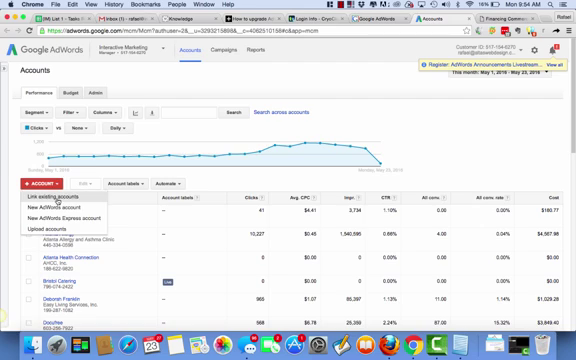
# Link an existing client account by customer ID and name it 'Cry'
pyautogui.click(48, 206)
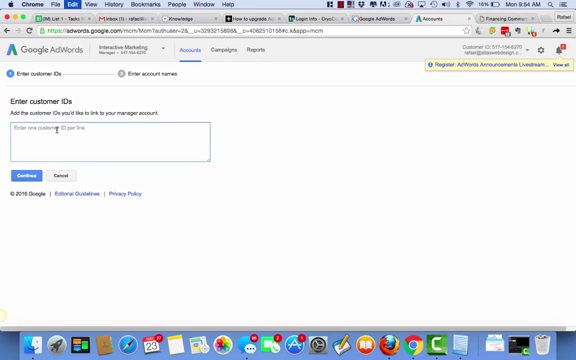
pyautogui.click(42, 172)
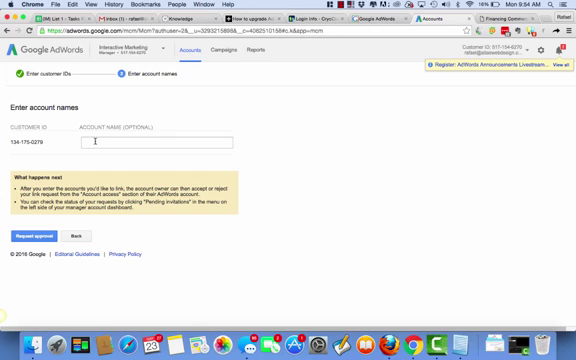
pyautogui.write('Cry')
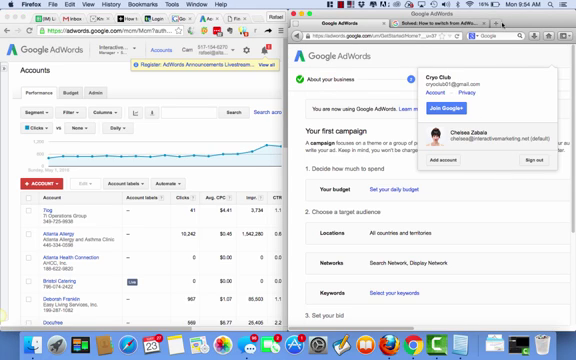
# Reach the 'Your first campaign' setup page from a new tab via 'gmail'
pyautogui.click(556, 22)
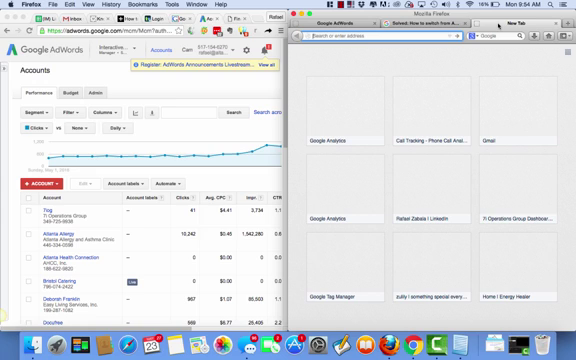
pyautogui.write('gmail')
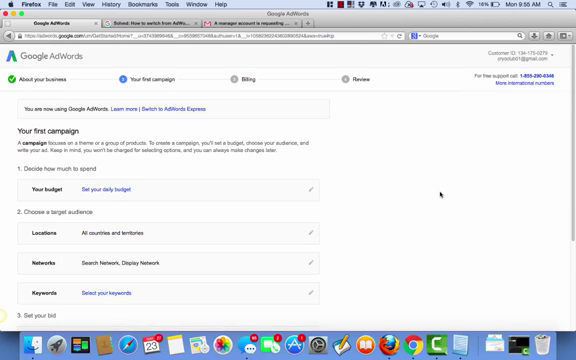
# Check the signed-in account and move down to the Locations and keywords sections
pyautogui.click(558, 52)
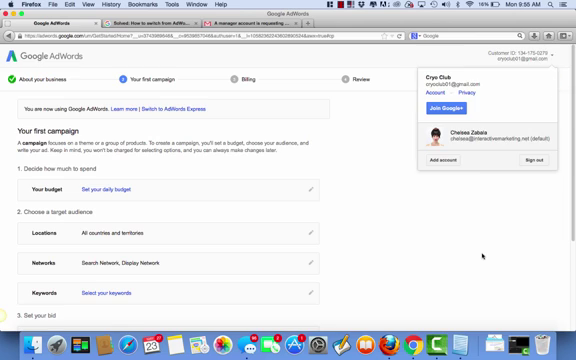
pyautogui.scroll(-3)
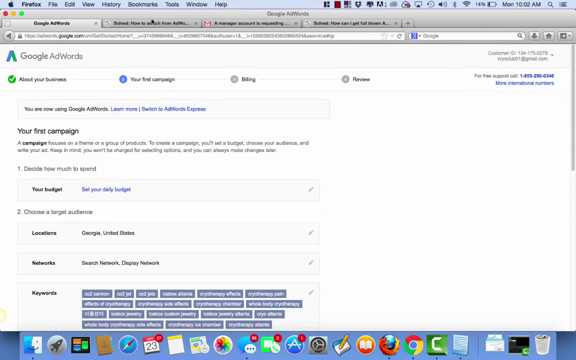
# Write and save the text ad, then set the daily budget to 10
pyautogui.click(244, 16)
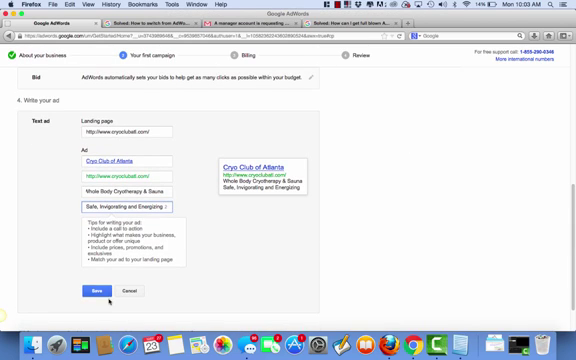
pyautogui.click(90, 292)
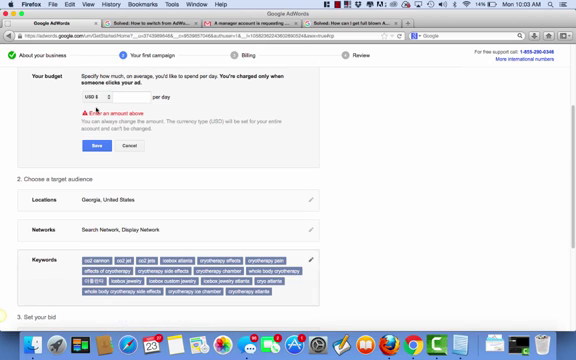
pyautogui.write('10')
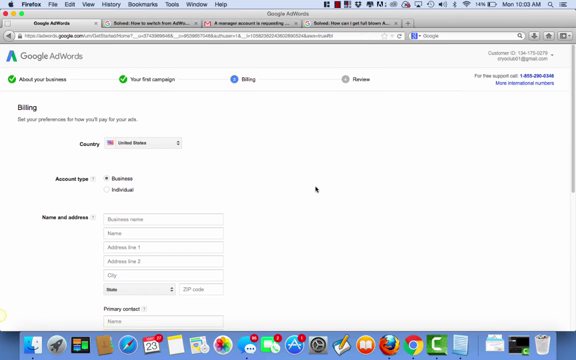
pyautogui.scroll(-3)
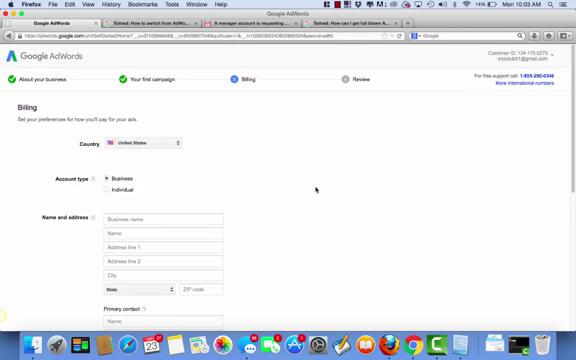
pyautogui.scroll(-3)
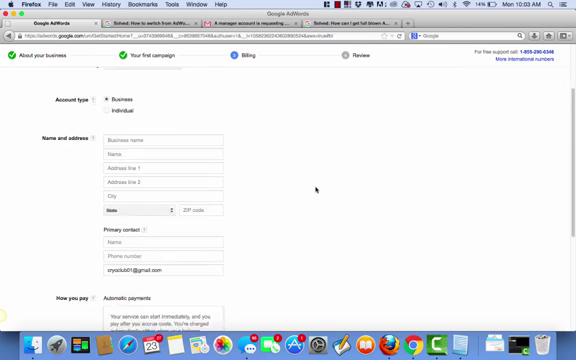
pyautogui.scroll(-3)
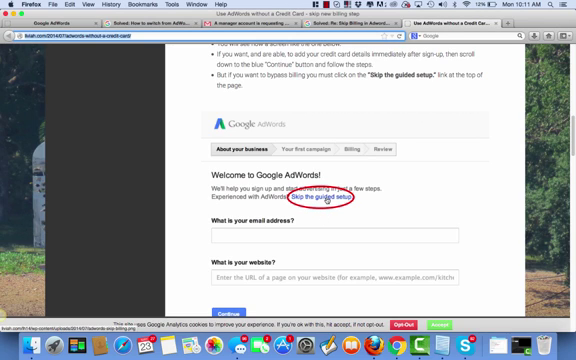
# Scroll through the AdWords sign-up help article
pyautogui.scroll(-3)
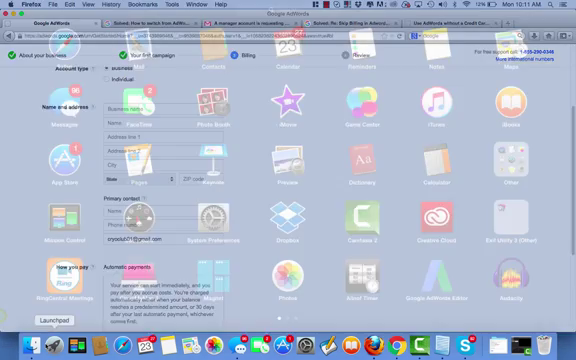
# Search Launchpad for 'ad' to launch Google AdWords Editor
pyautogui.write('ad')
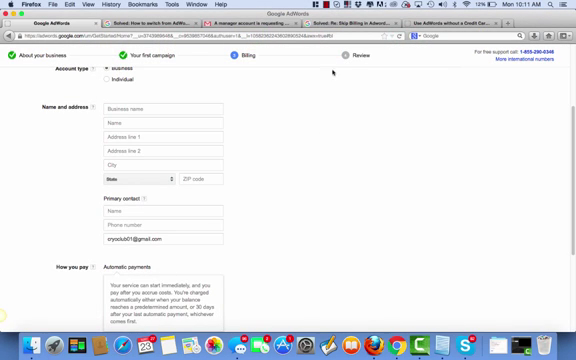
pyautogui.moveTo(228, 96)
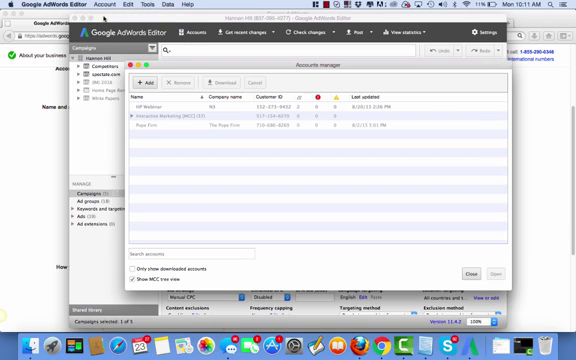
pyautogui.click(152, 84)
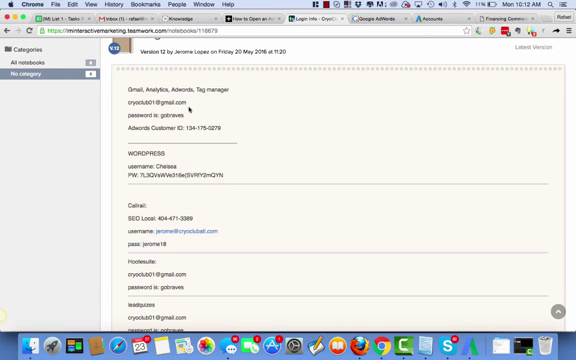
# Select the login email in the saved notes page
pyautogui.doubleClick(132, 104)
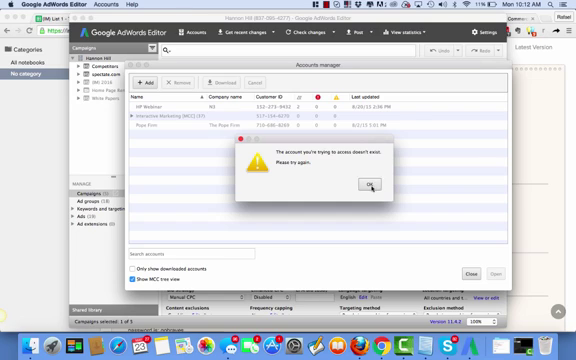
# Dismiss the 'account doesn't exist' alert in AdWords Editor
pyautogui.click(392, 184)
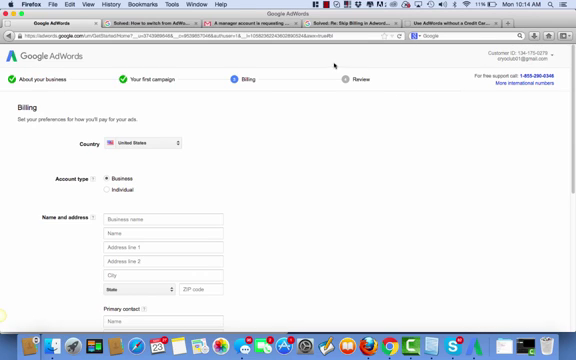
# Reopen the billing step in Chrome down to How you pay and Promotion code
pyautogui.click(356, 12)
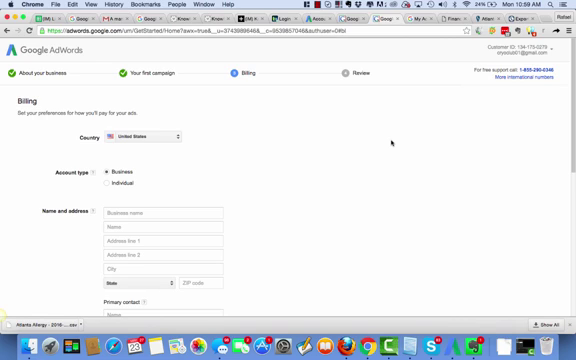
pyautogui.scroll(-3)
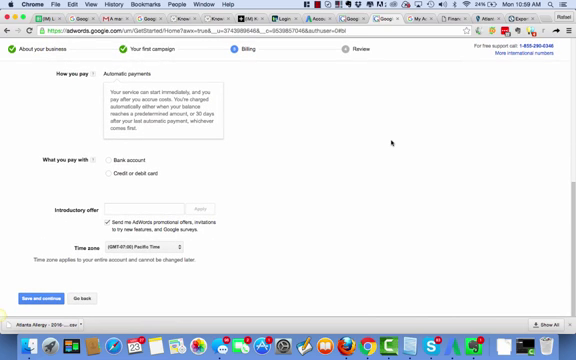